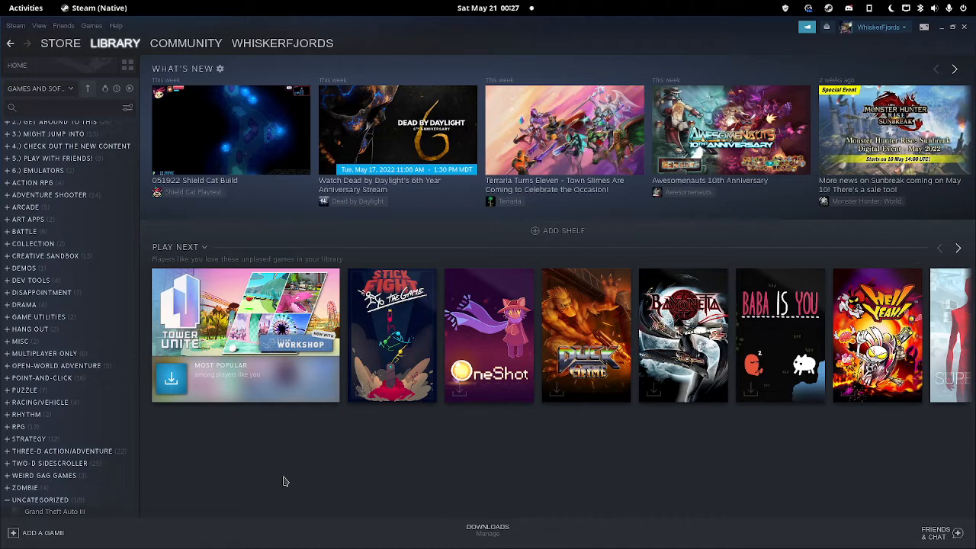
{"action": "mouse_move", "coordinate": [28, 533]}
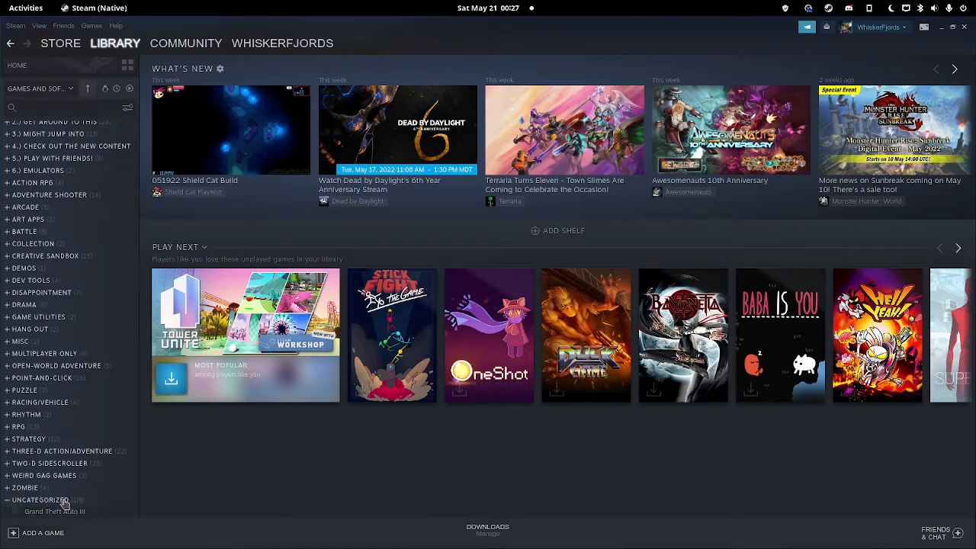
Step: Start adding a non-Steam game and browse for it with the file filter set to All Files
{"action": "left_click", "coordinate": [42, 534]}
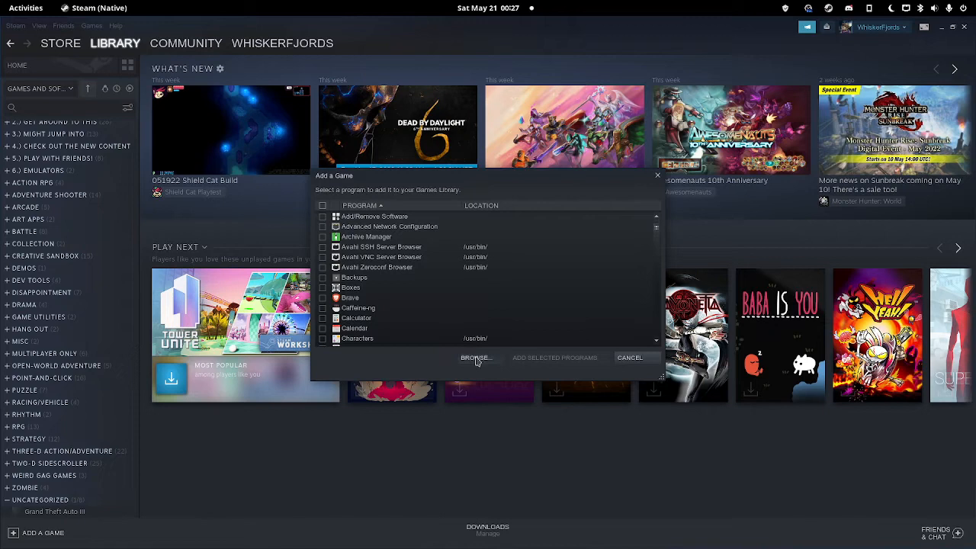
{"action": "left_click", "coordinate": [476, 357]}
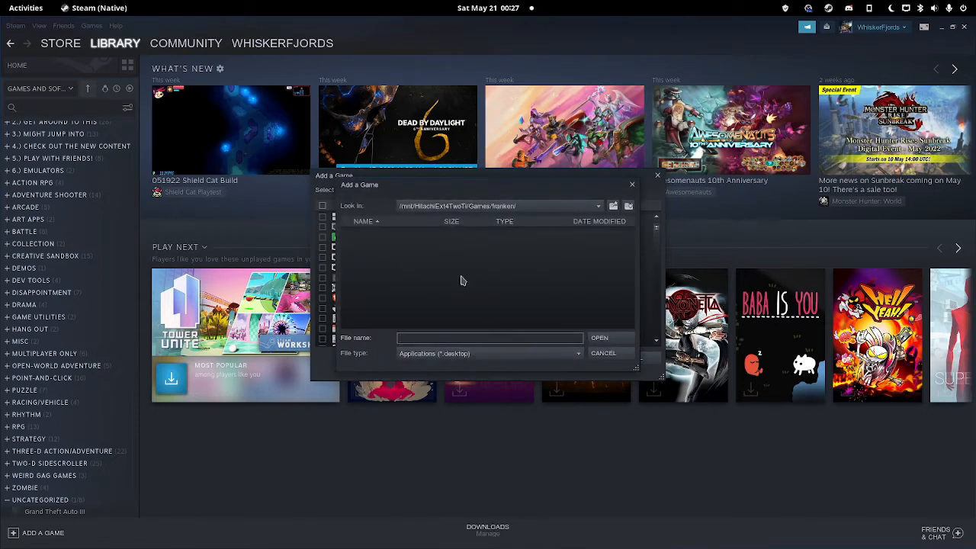
{"action": "mouse_move", "coordinate": [482, 350]}
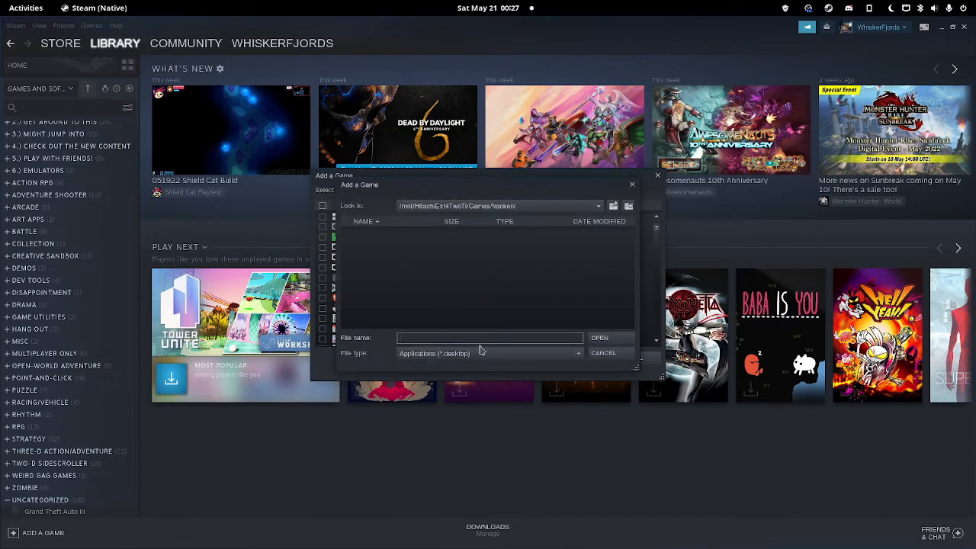
{"action": "left_click", "coordinate": [489, 353]}
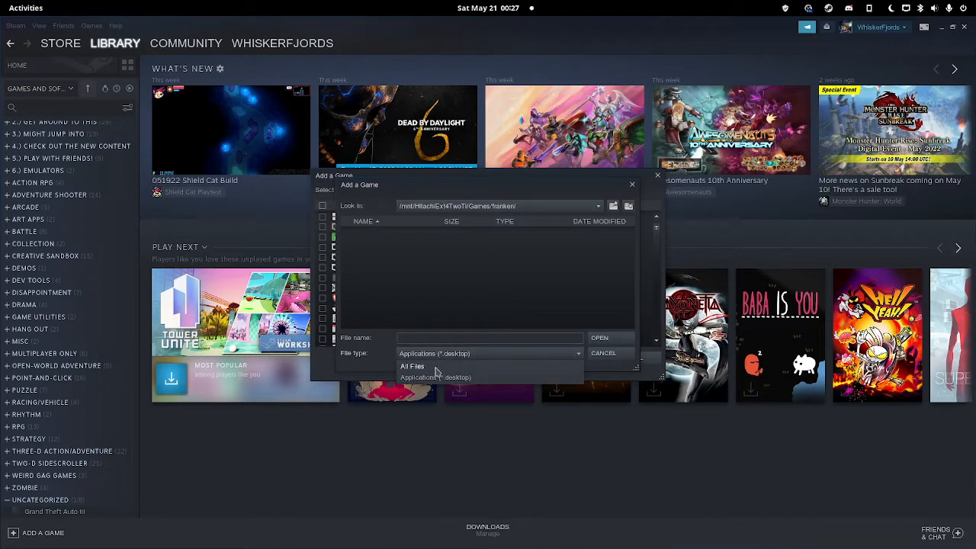
{"action": "left_click", "coordinate": [412, 366]}
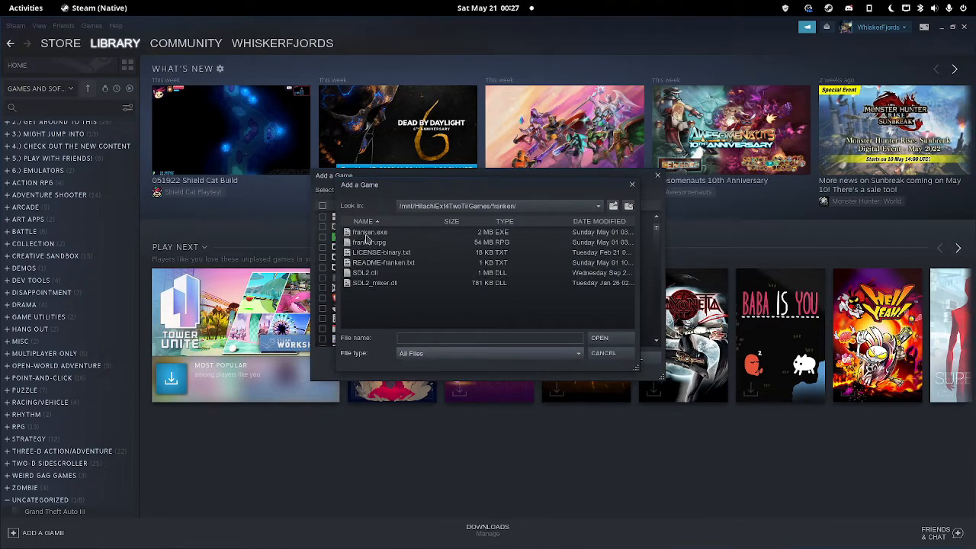
Step: Choose franken.exe from the Franken games folder as the program to add
{"action": "left_click", "coordinate": [369, 232]}
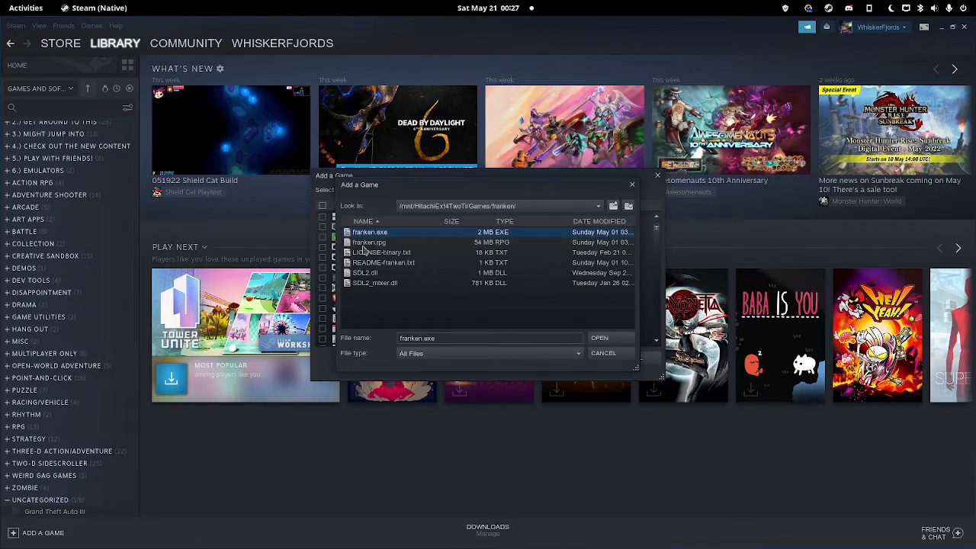
{"action": "mouse_move", "coordinate": [409, 275]}
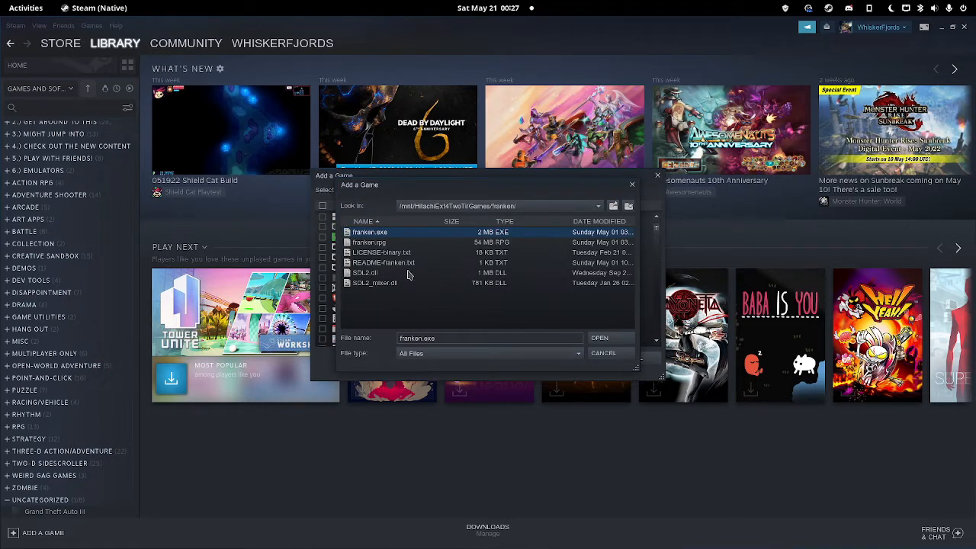
{"action": "mouse_move", "coordinate": [592, 330]}
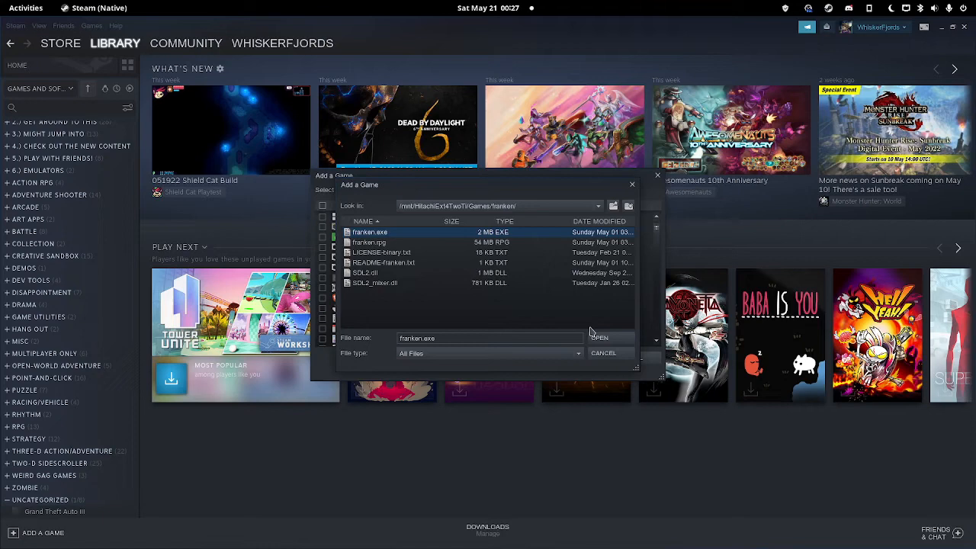
{"action": "left_click", "coordinate": [598, 339]}
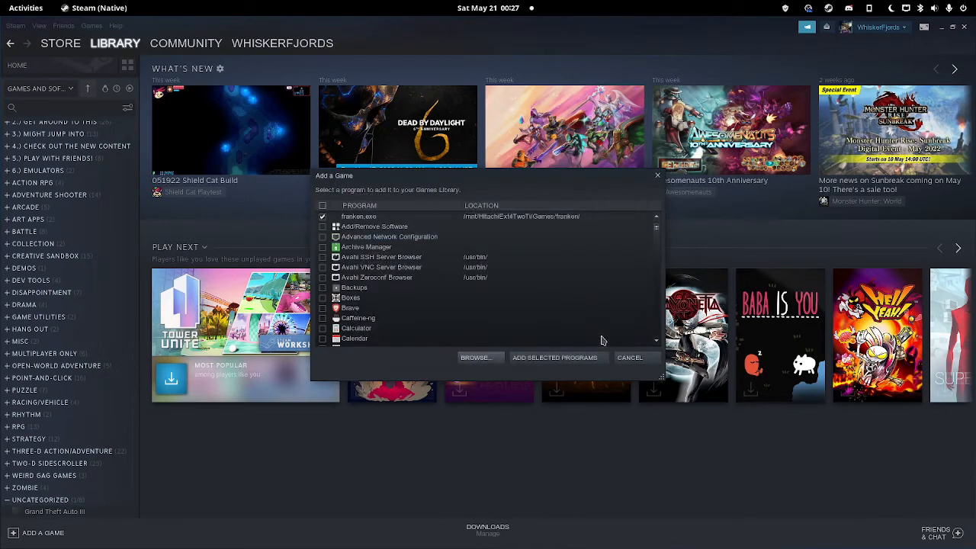
{"action": "mouse_move", "coordinate": [558, 356]}
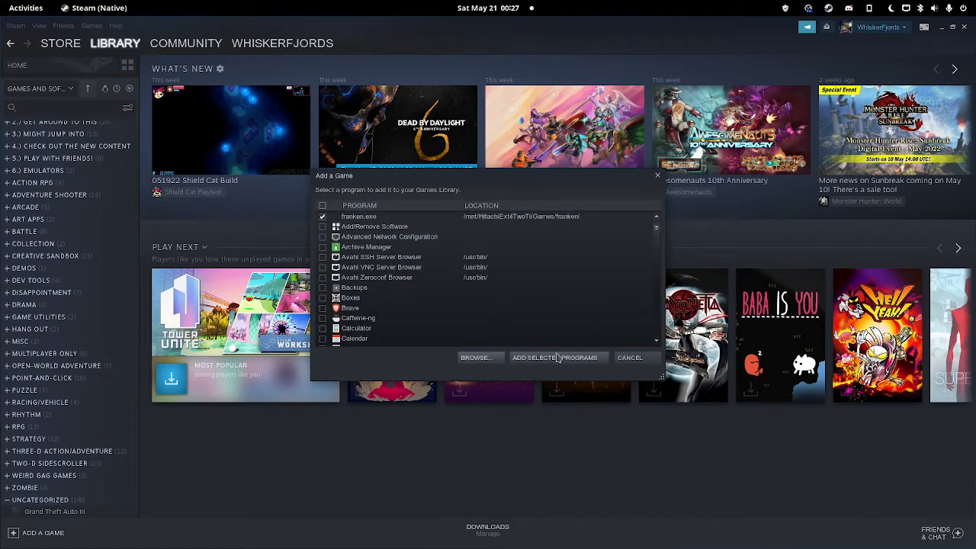
{"action": "mouse_move", "coordinate": [546, 370]}
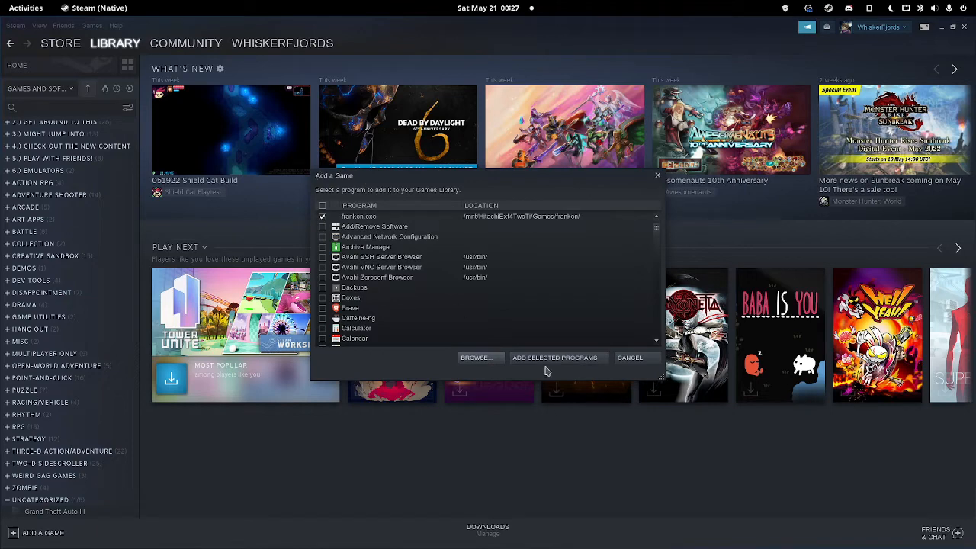
Step: Add franken.exe to the library, open its page and attempt a launch, closing the Updating window
{"action": "left_click", "coordinate": [555, 357]}
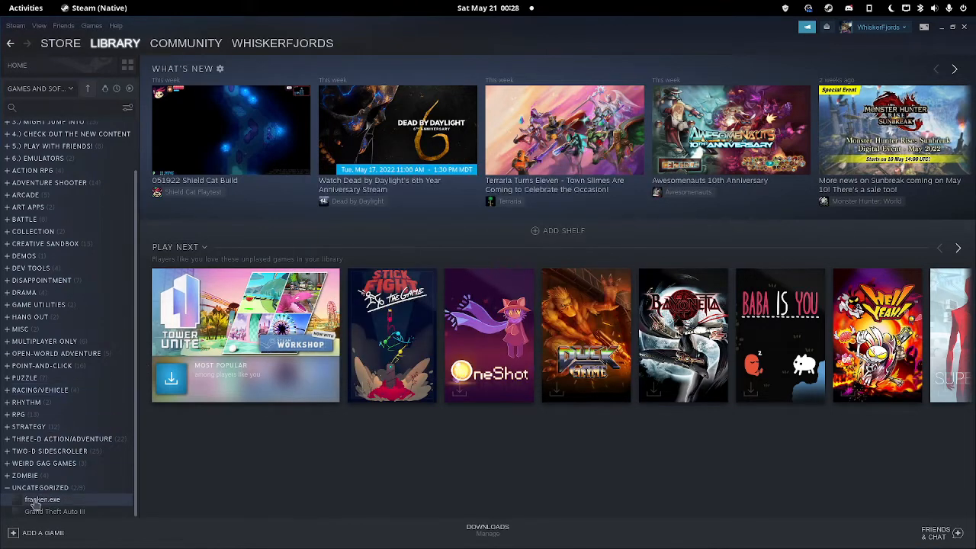
{"action": "left_click", "coordinate": [43, 500]}
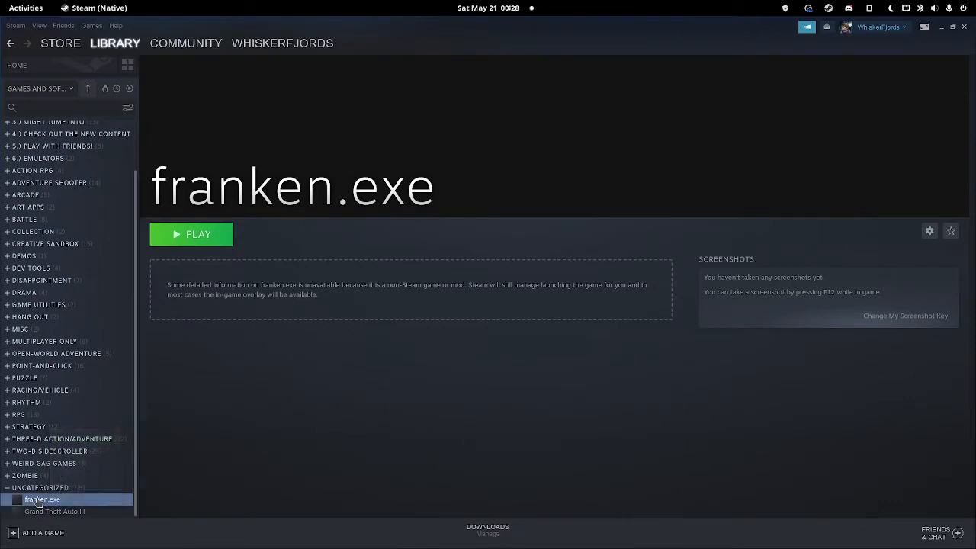
{"action": "left_click", "coordinate": [192, 235]}
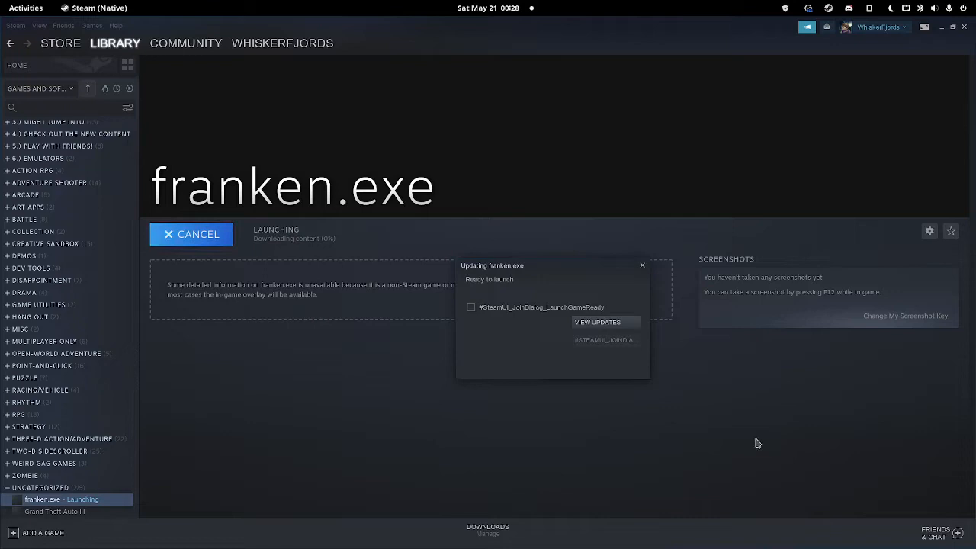
{"action": "mouse_move", "coordinate": [436, 311]}
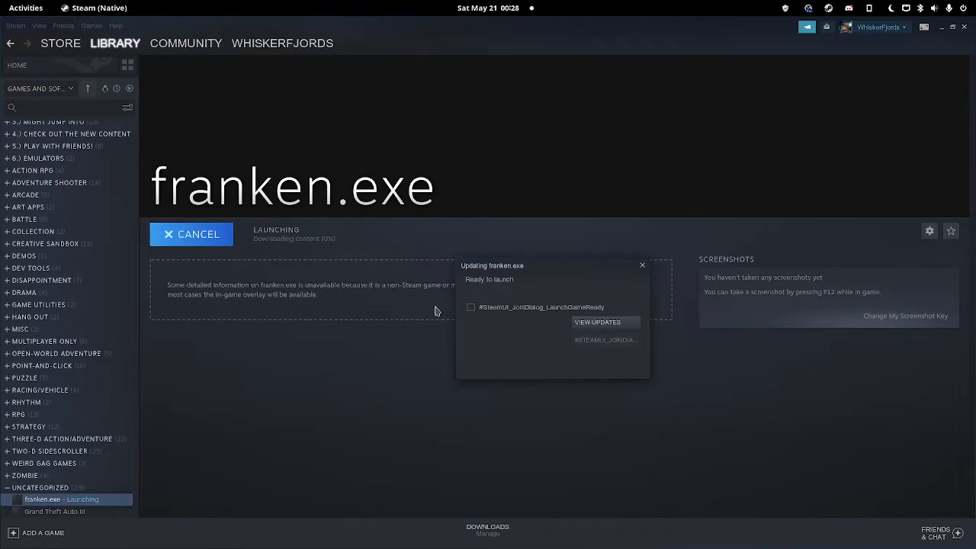
{"action": "mouse_move", "coordinate": [644, 268]}
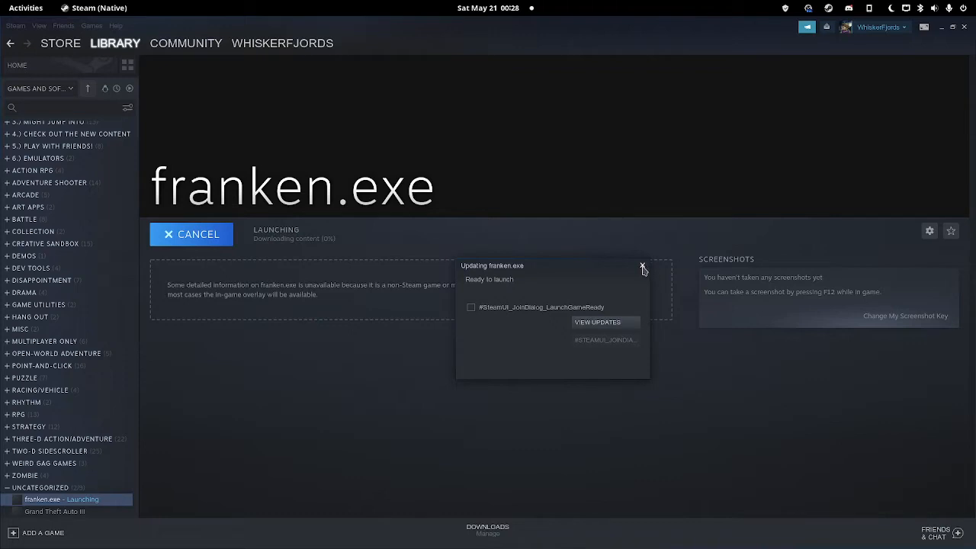
{"action": "left_click", "coordinate": [641, 266]}
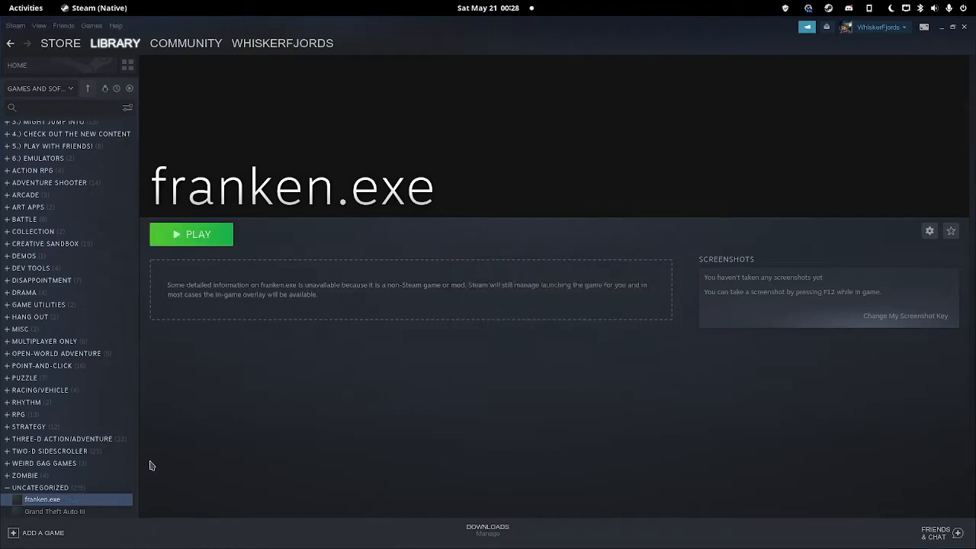
Step: Open franken.exe's Properties from the sidebar and review its Shortcut target and start-in folder
{"action": "right_click", "coordinate": [45, 500]}
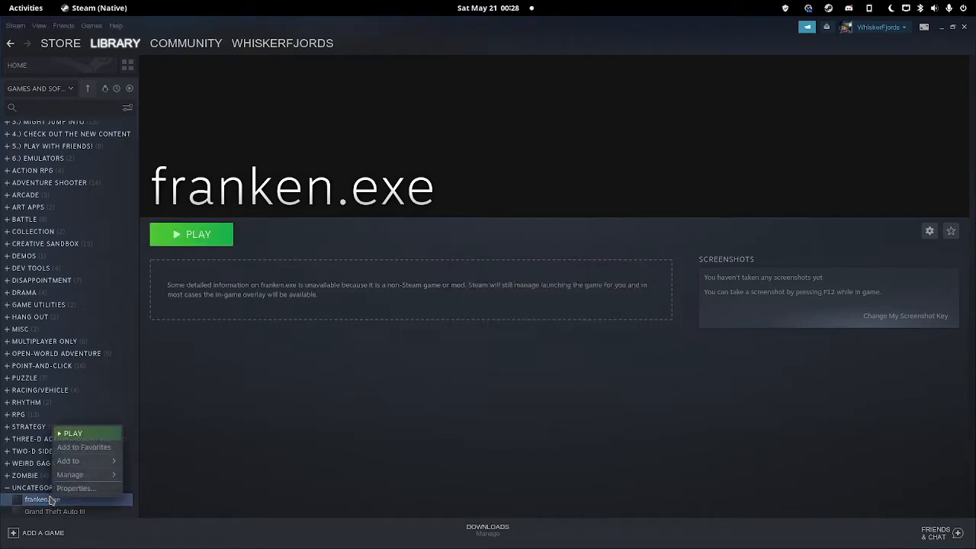
{"action": "left_click", "coordinate": [76, 488]}
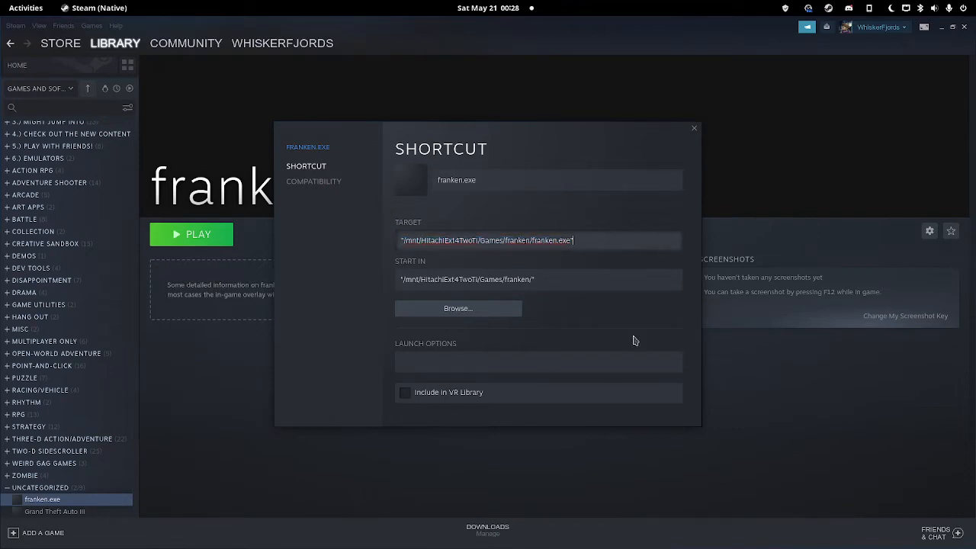
{"action": "mouse_move", "coordinate": [439, 311]}
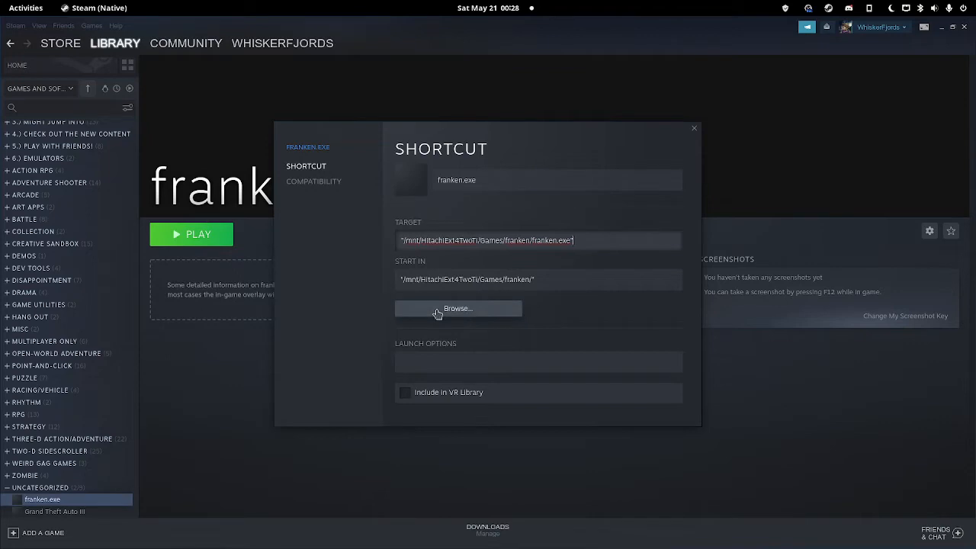
{"action": "left_click", "coordinate": [457, 308]}
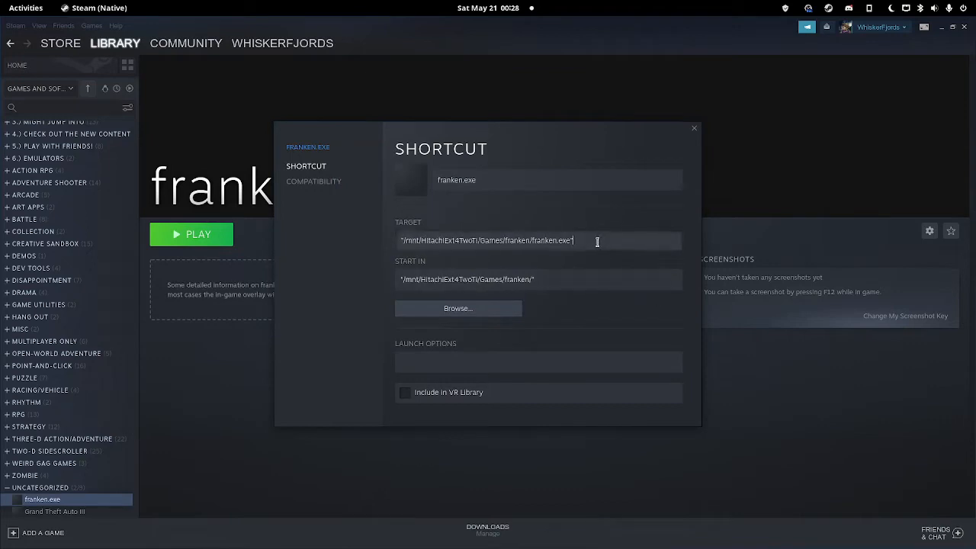
{"action": "mouse_move", "coordinate": [449, 241]}
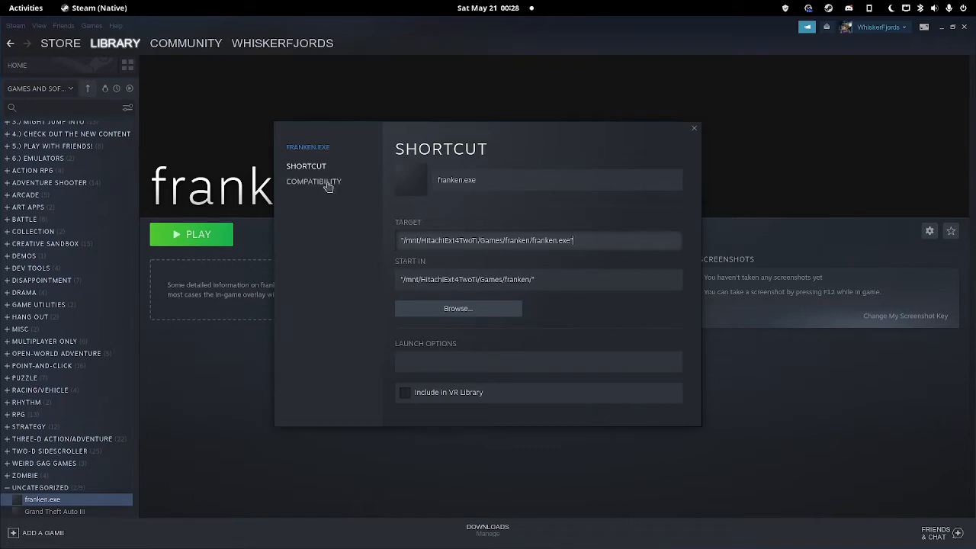
{"action": "mouse_move", "coordinate": [351, 216]}
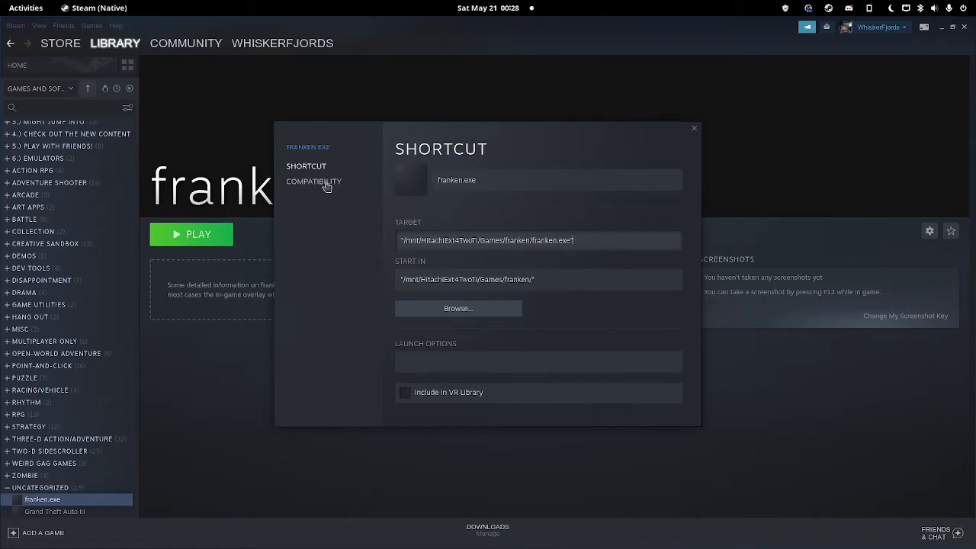
Step: In Compatibility, force franken.exe to use Proton Experimental and close the properties dialog
{"action": "left_click", "coordinate": [314, 182]}
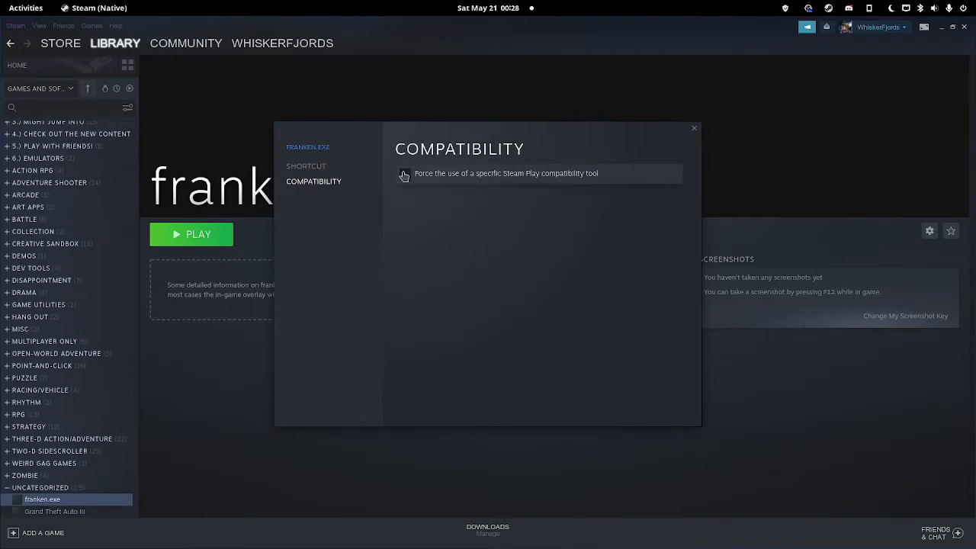
{"action": "left_click", "coordinate": [404, 174]}
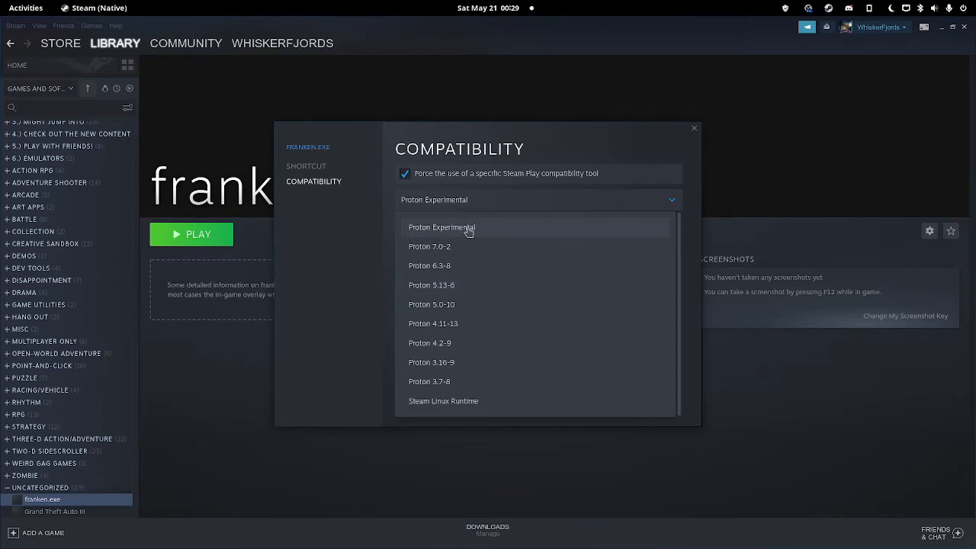
{"action": "left_click", "coordinate": [442, 226]}
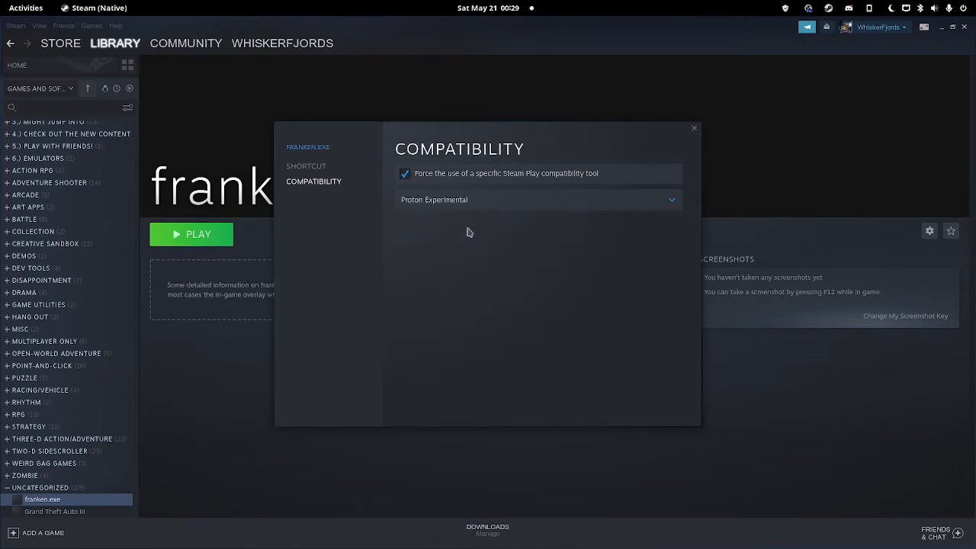
{"action": "left_click", "coordinate": [537, 198]}
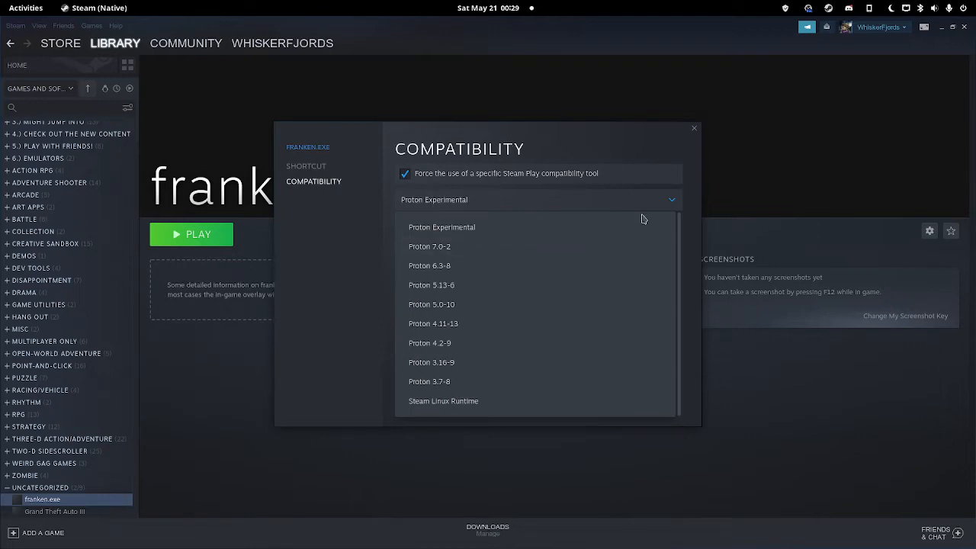
{"action": "left_click", "coordinate": [442, 225]}
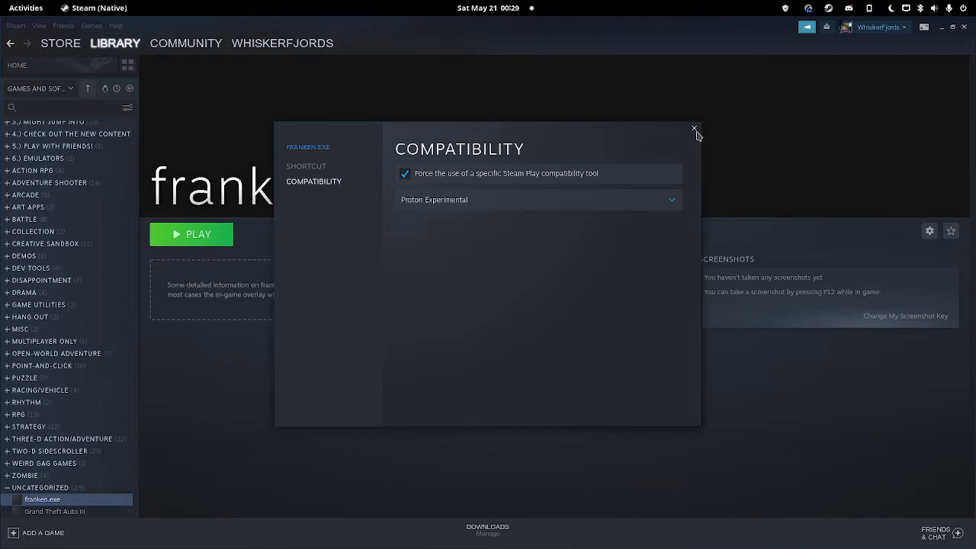
{"action": "left_click", "coordinate": [695, 128]}
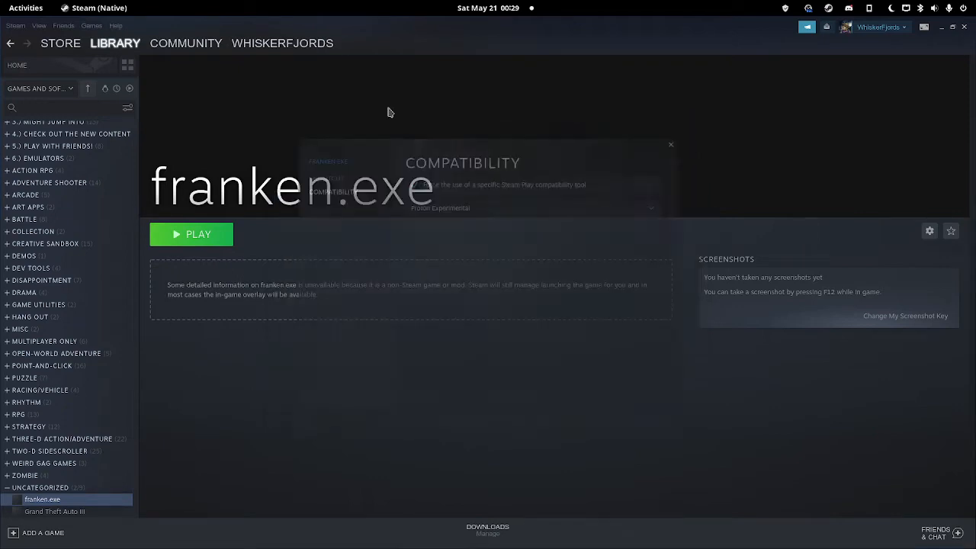
Step: Enable Tools in the library filter and search the library for 'Linux'
{"action": "left_click", "coordinate": [671, 143]}
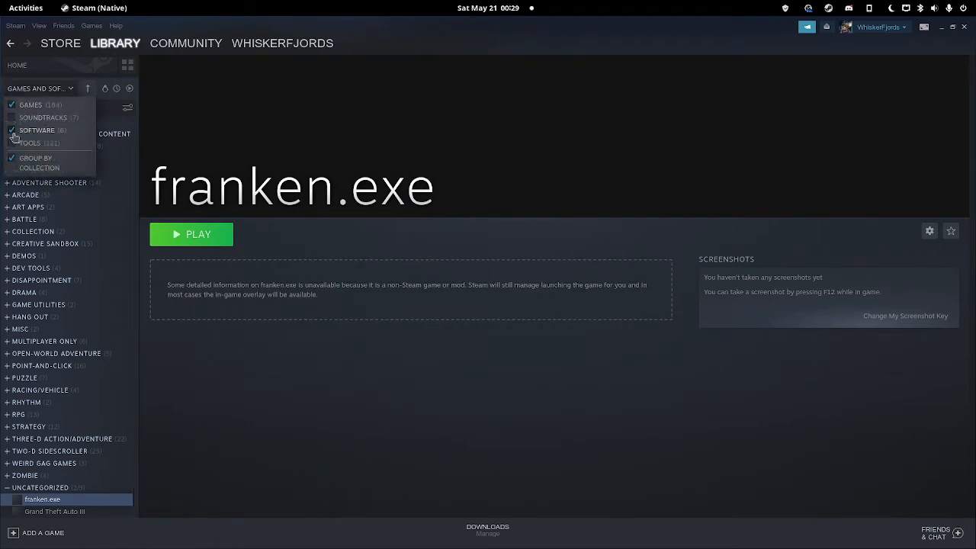
{"action": "left_click", "coordinate": [12, 144]}
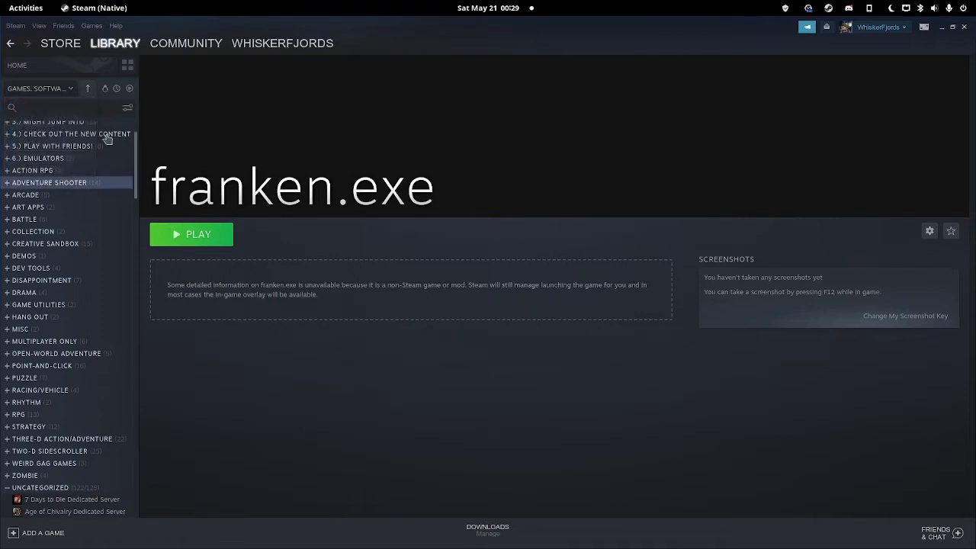
{"action": "type", "text": "L"}
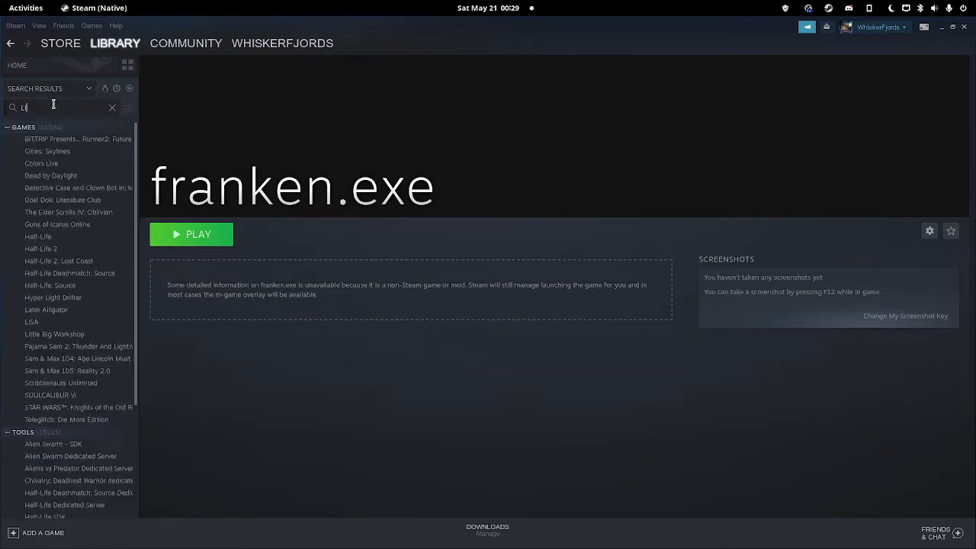
{"action": "type", "text": "inux"}
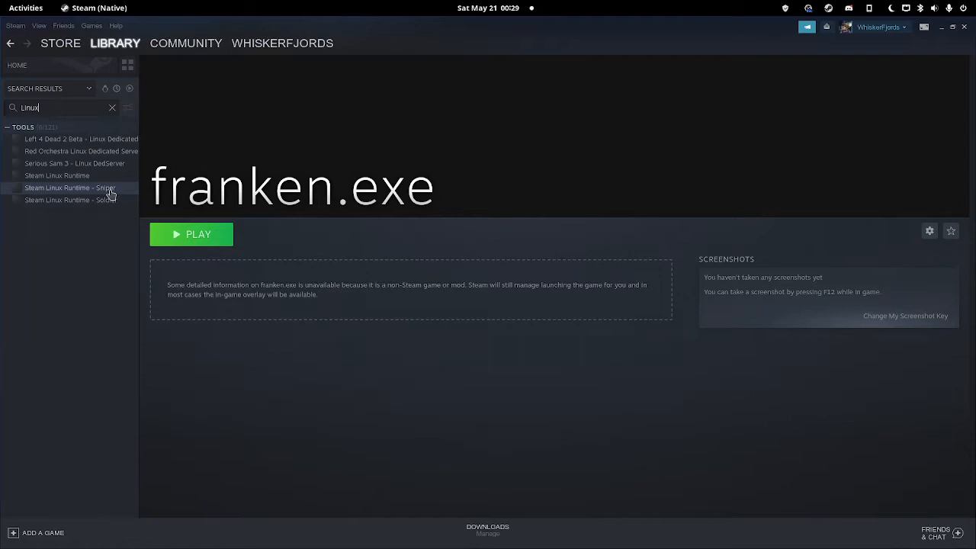
{"action": "mouse_move", "coordinate": [97, 188]}
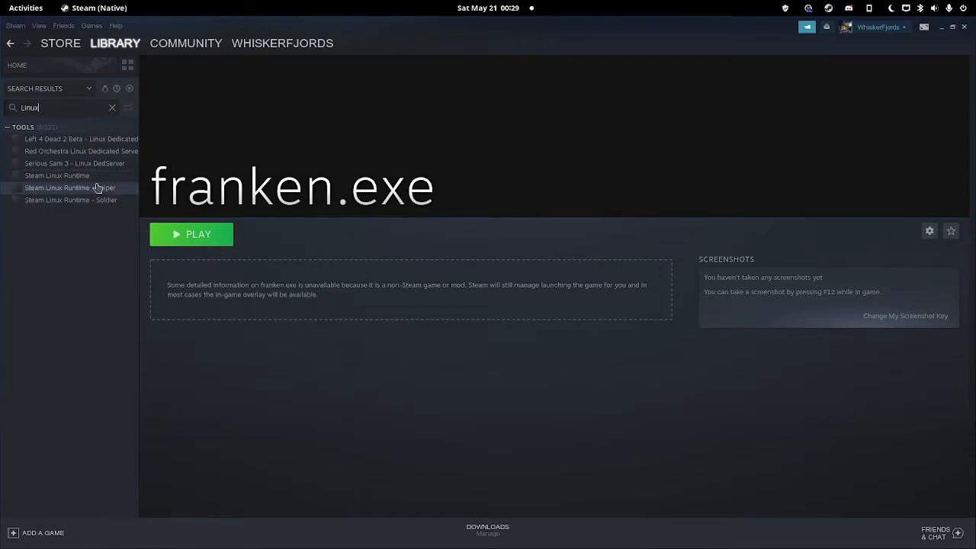
{"action": "mouse_move", "coordinate": [122, 189]}
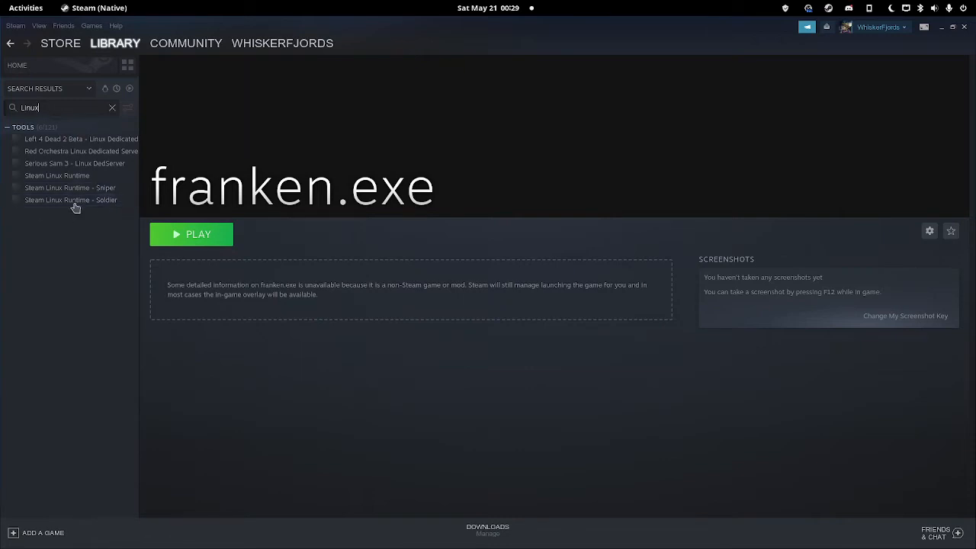
{"action": "mouse_move", "coordinate": [116, 205]}
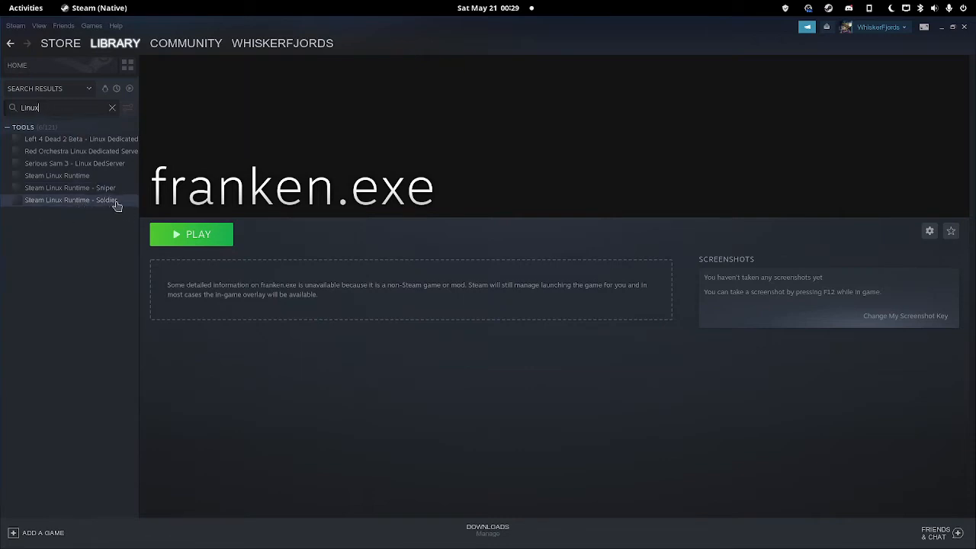
Step: Install Steam Linux Runtime - Soldier to the default location, finishing the install dialog
{"action": "left_click", "coordinate": [70, 199]}
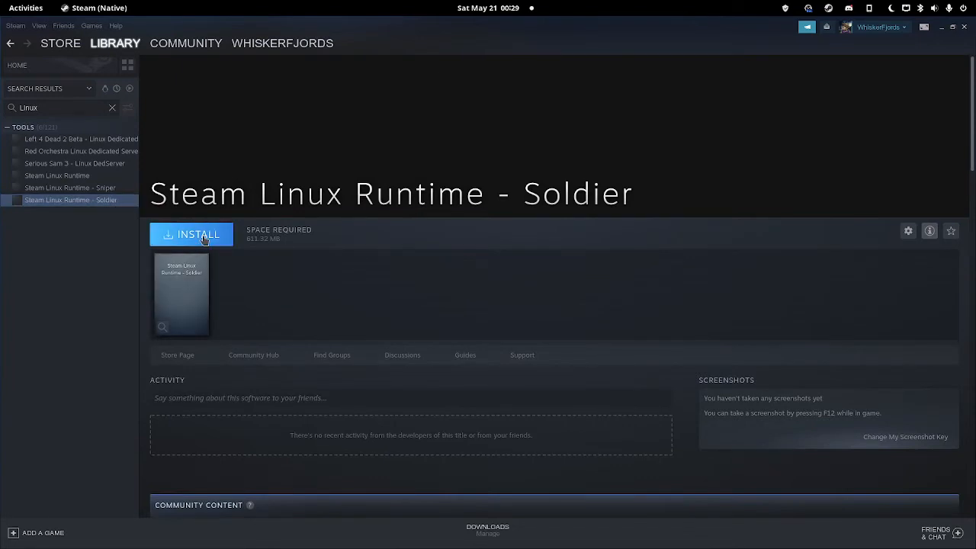
{"action": "left_click", "coordinate": [192, 235]}
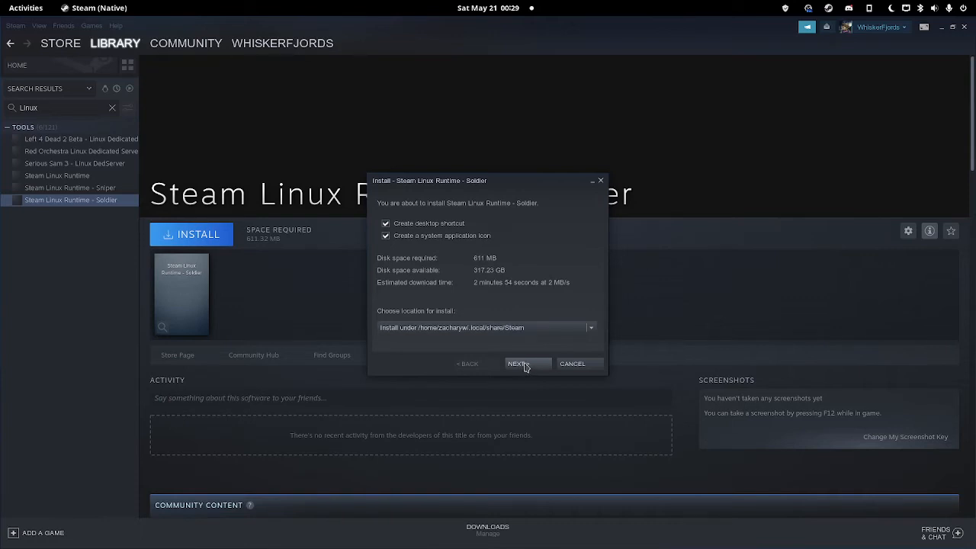
{"action": "left_click", "coordinate": [521, 363]}
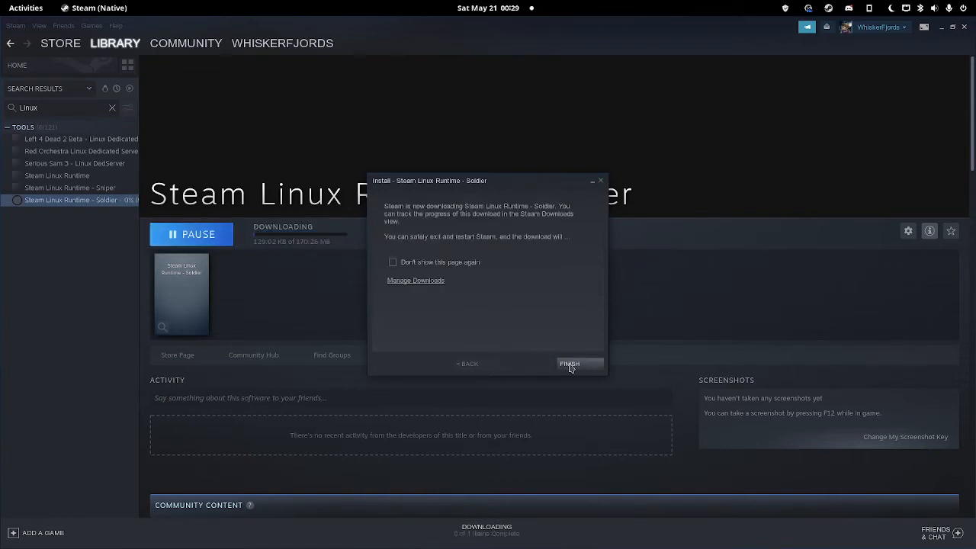
{"action": "left_click", "coordinate": [570, 362]}
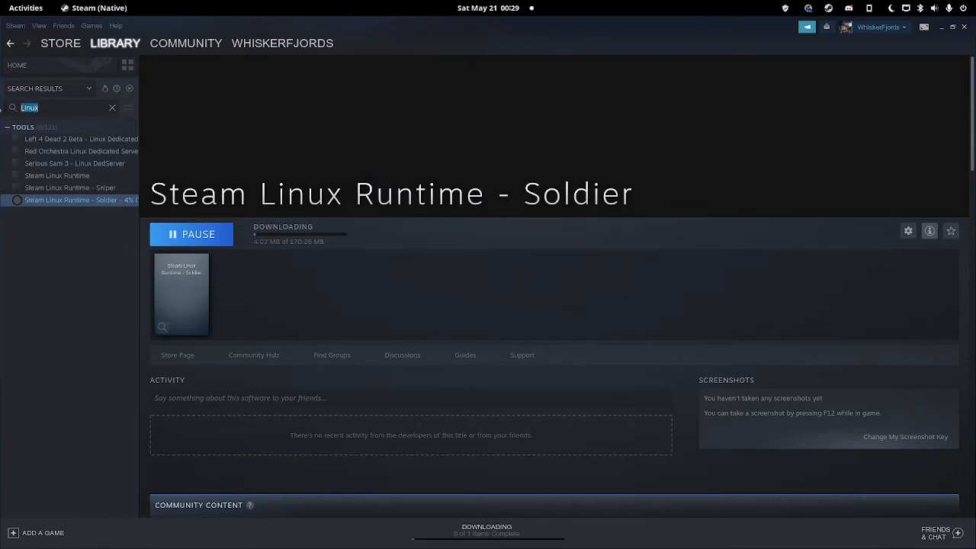
Step: Search 'Proton' and install Proton Experimental to the default location
{"action": "type", "text": "Proton"}
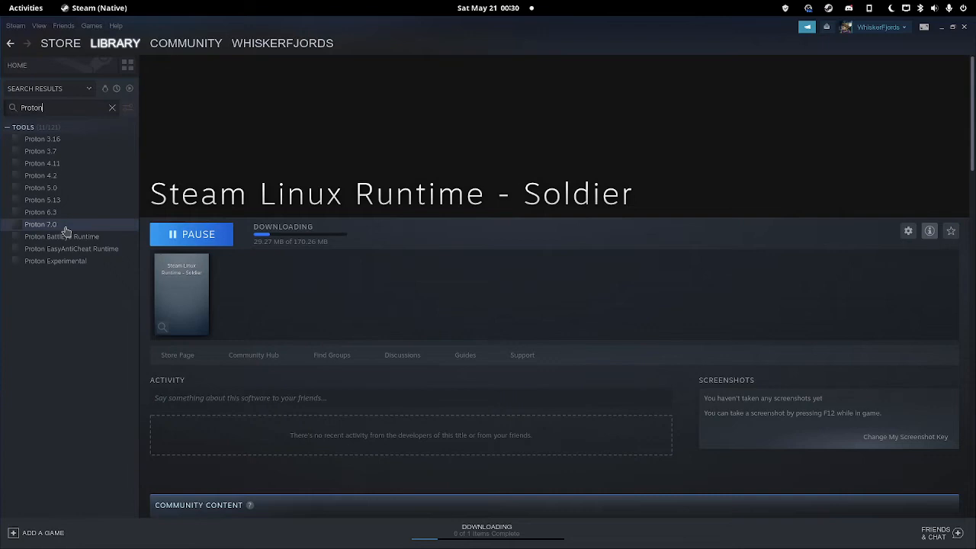
{"action": "mouse_move", "coordinate": [74, 240]}
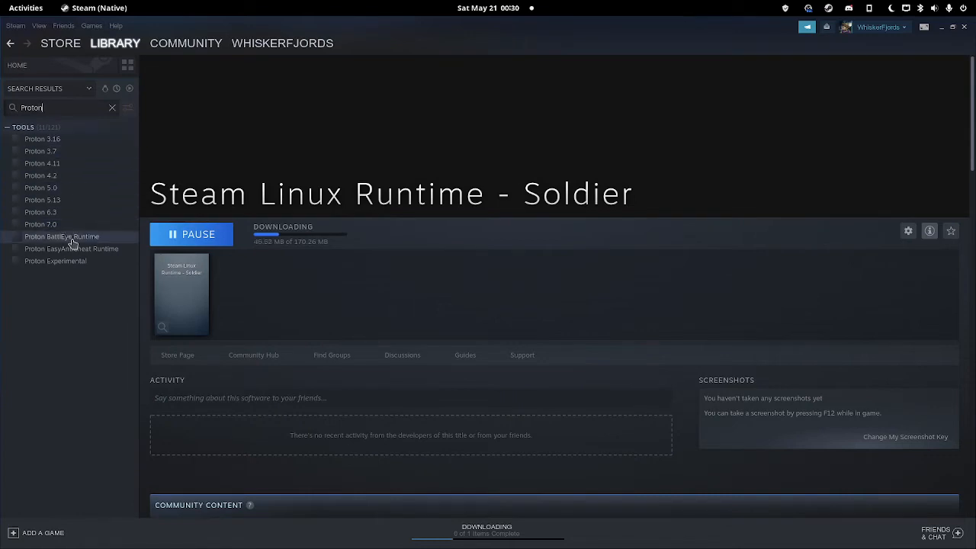
{"action": "left_click", "coordinate": [55, 261]}
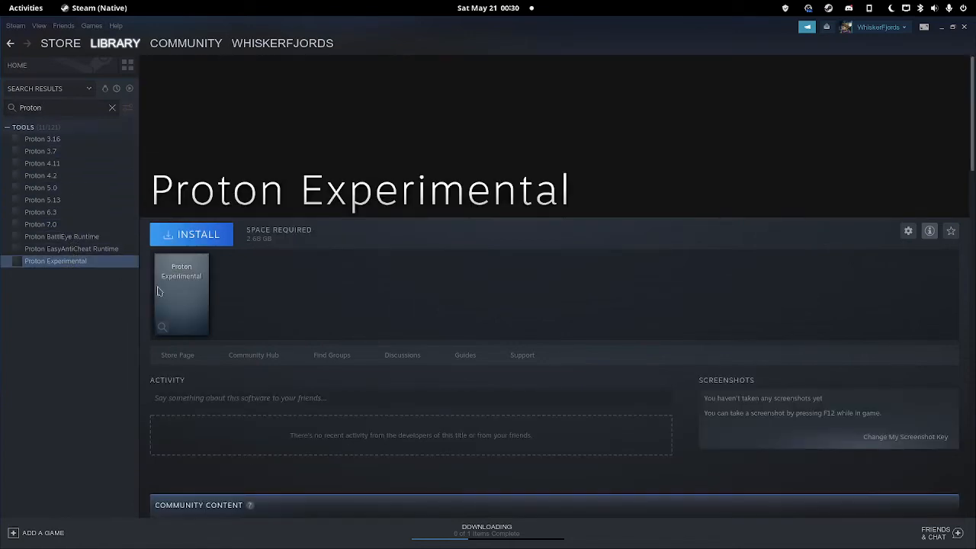
{"action": "mouse_move", "coordinate": [210, 241]}
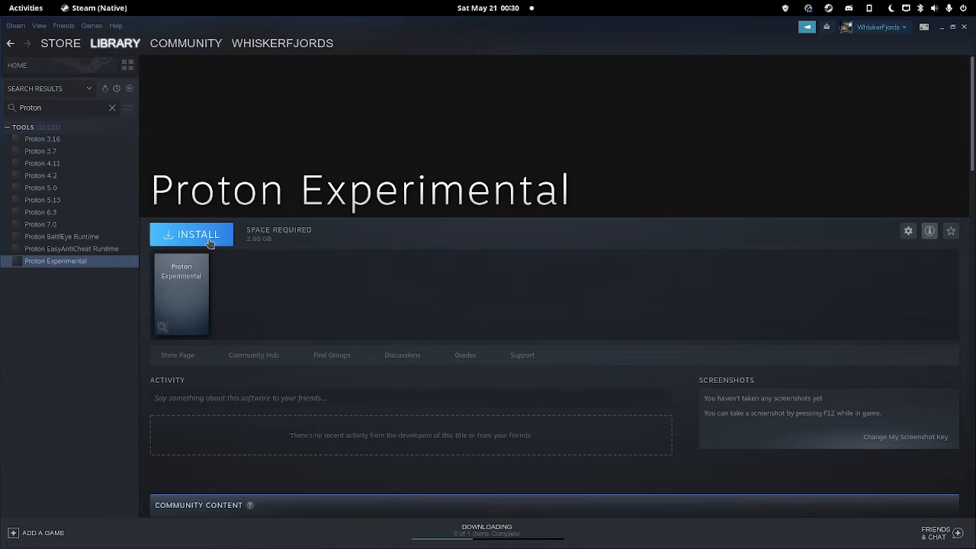
{"action": "left_click", "coordinate": [192, 235]}
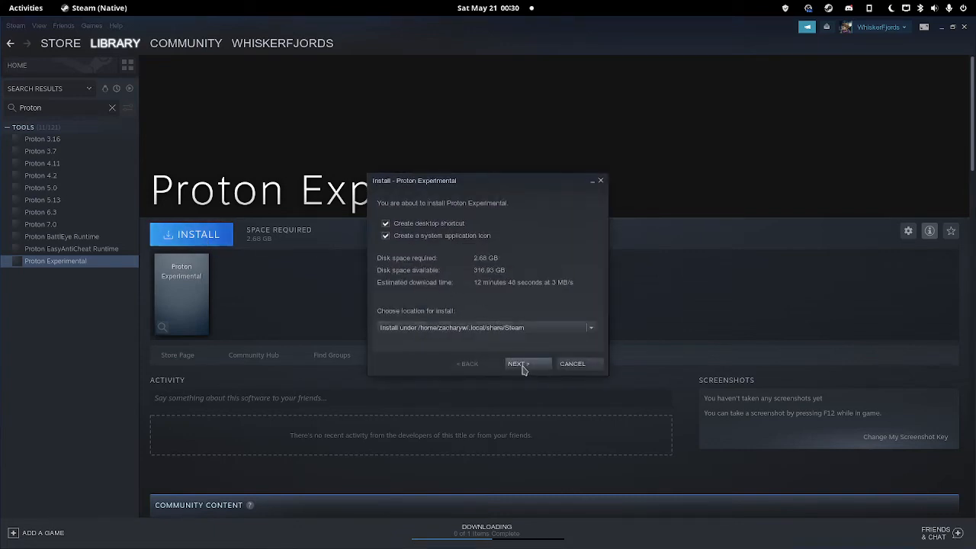
{"action": "left_click", "coordinate": [519, 363]}
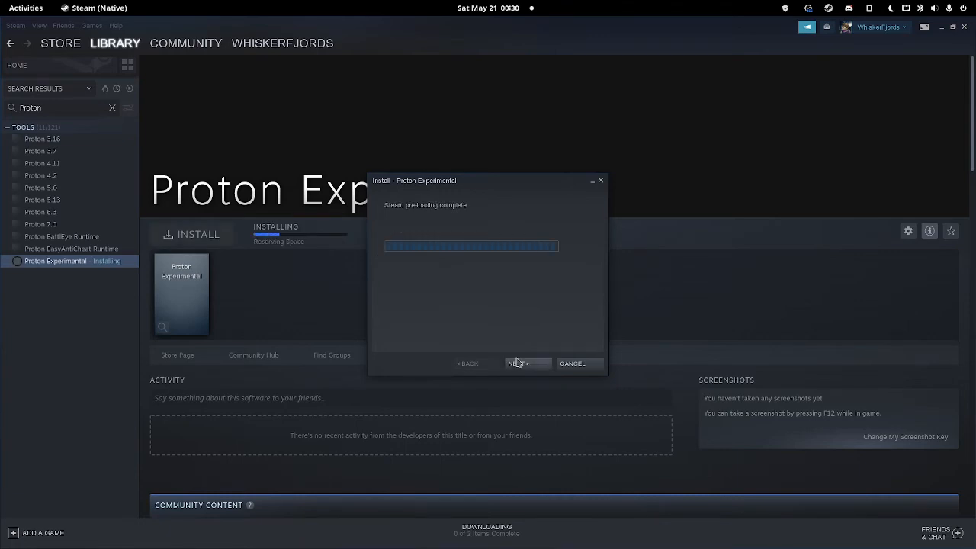
{"action": "left_click", "coordinate": [518, 363]}
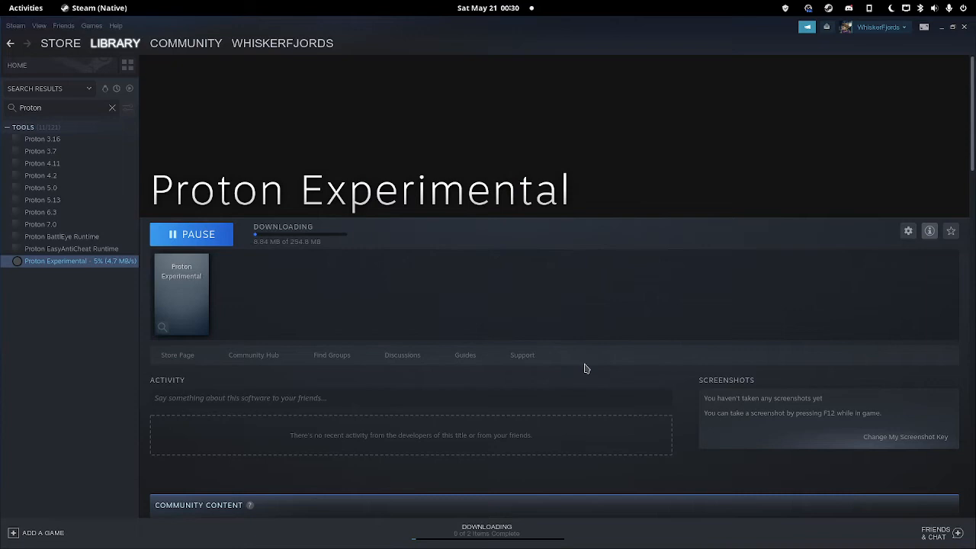
{"action": "mouse_move", "coordinate": [282, 174]}
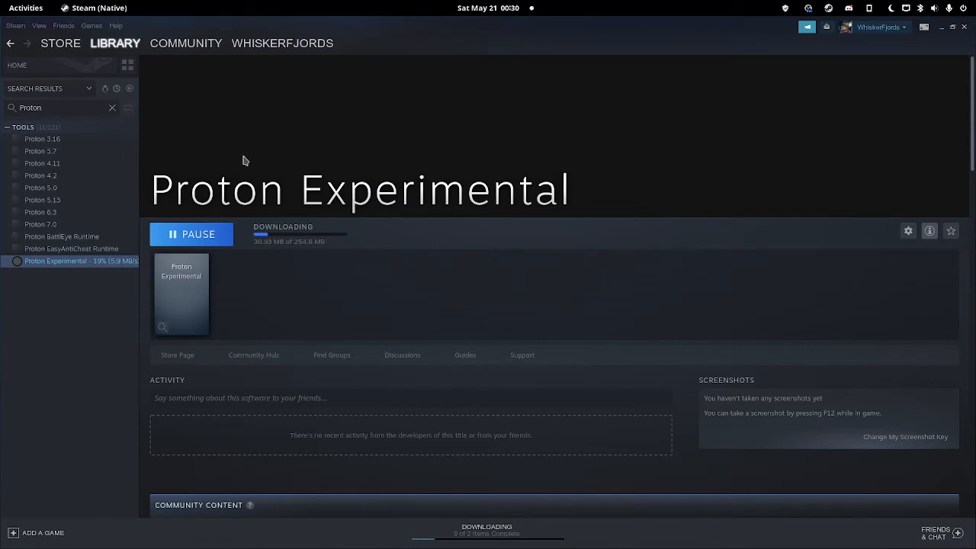
Step: Bring up the Downloads page showing both tools' progress
{"action": "left_click", "coordinate": [116, 43]}
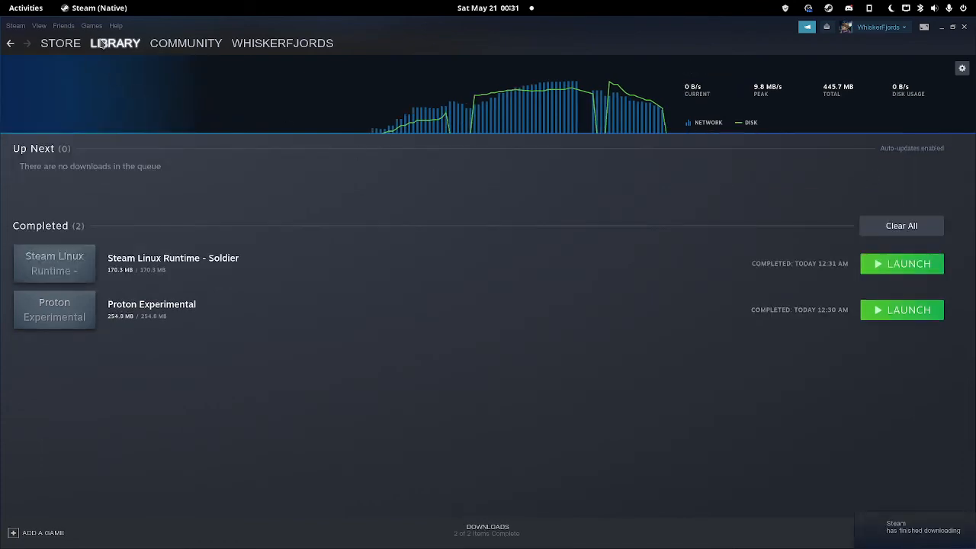
{"action": "mouse_move", "coordinate": [105, 61]}
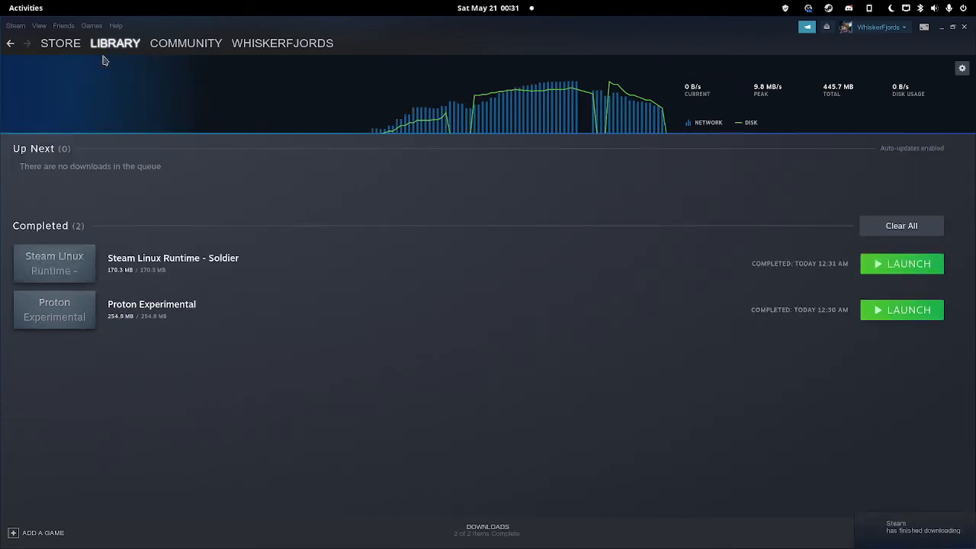
Step: Return to the library home from the downloads overview
{"action": "left_click", "coordinate": [116, 43]}
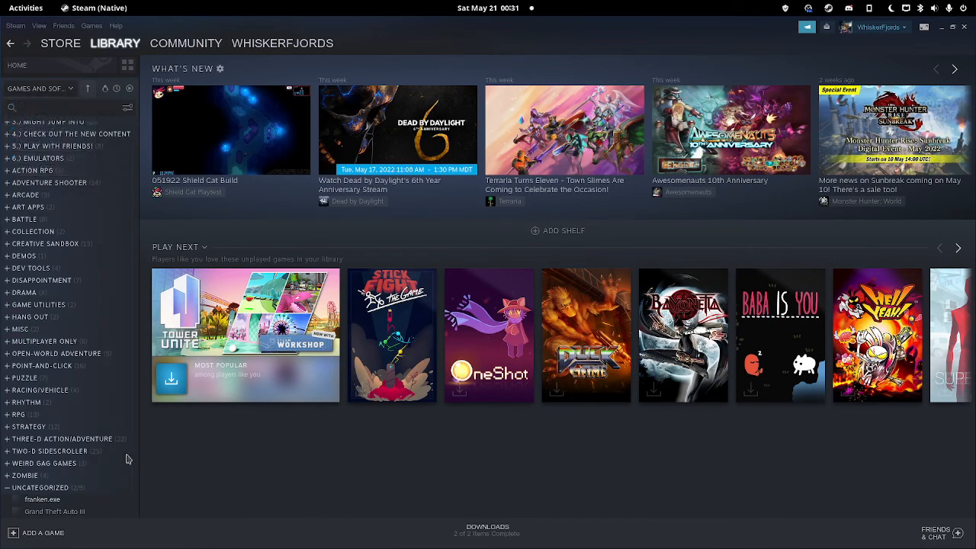
Step: Launch franken.exe from Uncategorized so the Franken RPG window runs
{"action": "left_click", "coordinate": [43, 499]}
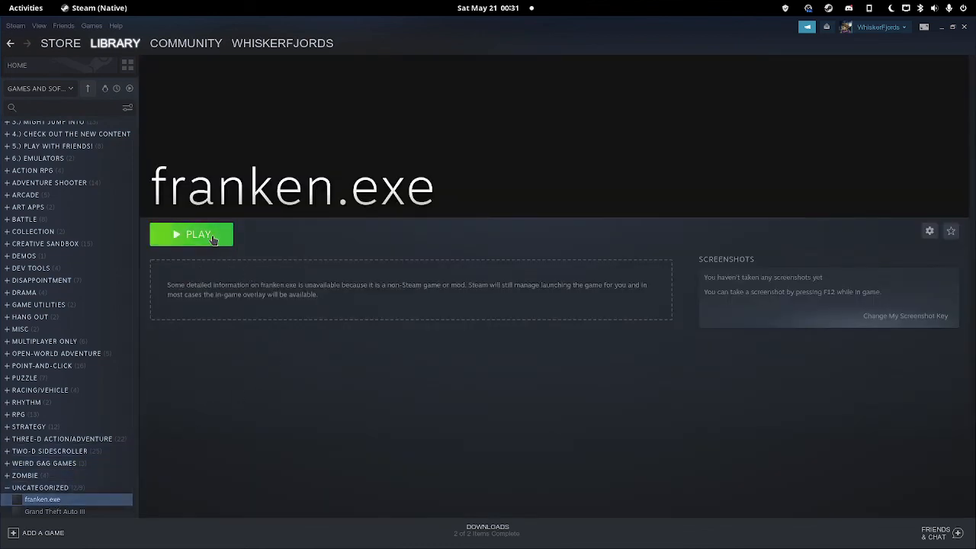
{"action": "left_click", "coordinate": [192, 234]}
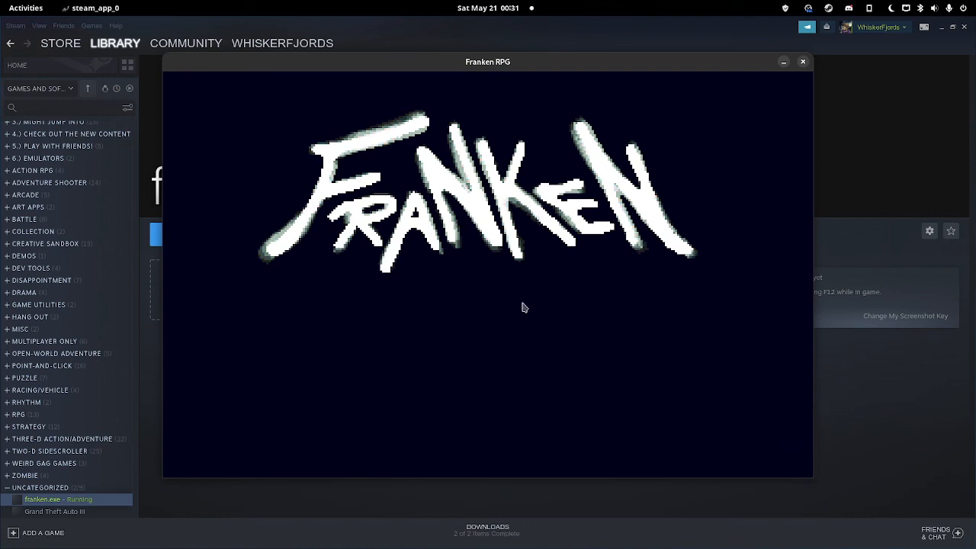
{"action": "mouse_move", "coordinate": [524, 311]}
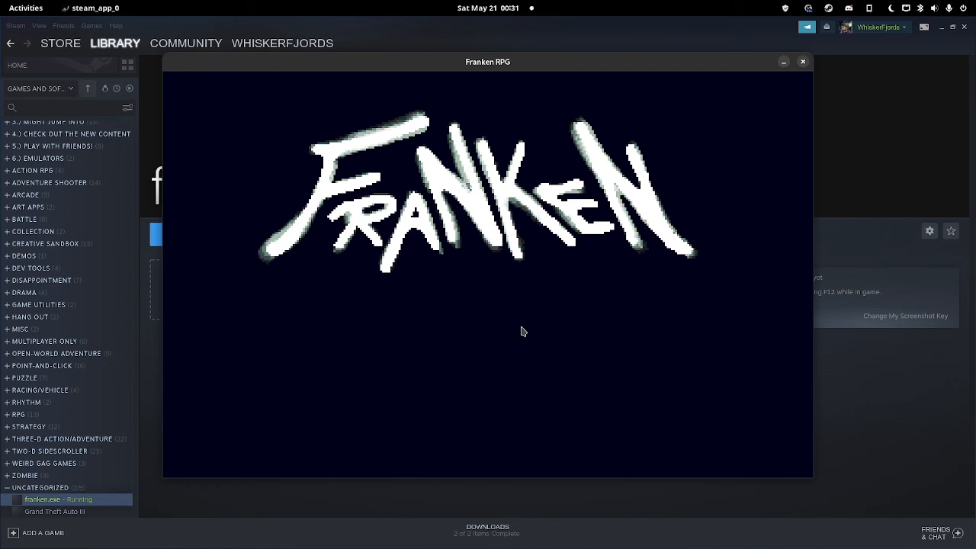
{"action": "mouse_move", "coordinate": [637, 99]}
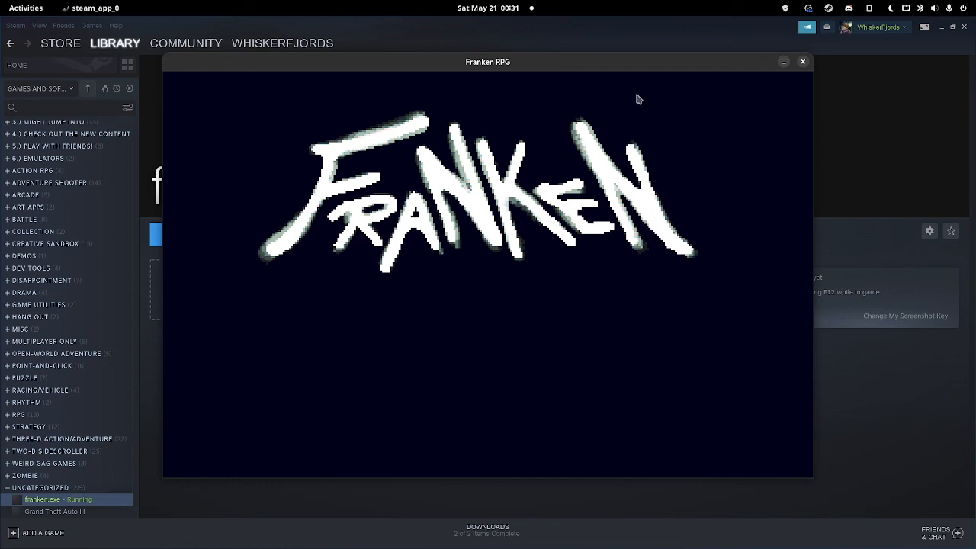
{"action": "mouse_move", "coordinate": [770, 258]}
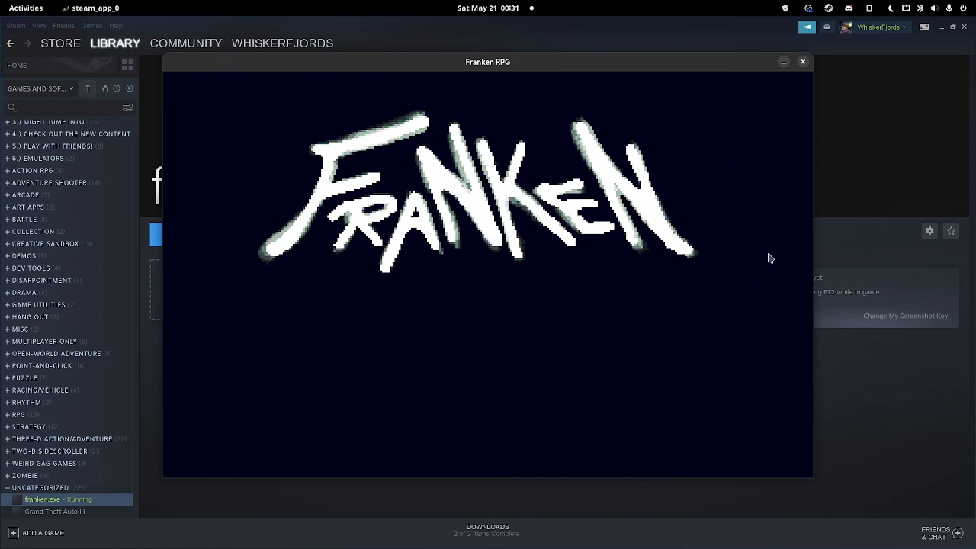